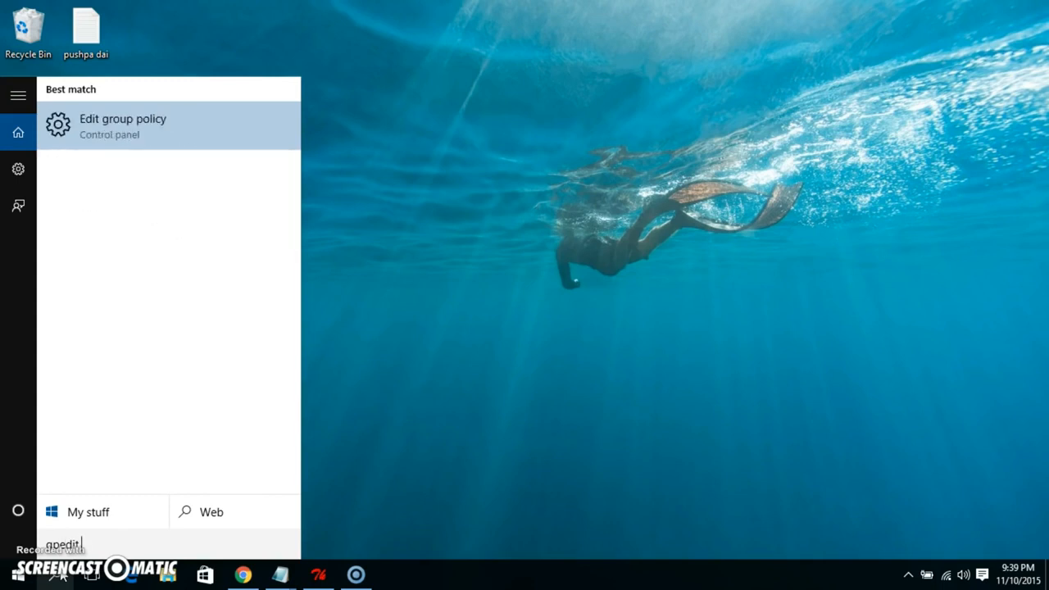
Run gpedit.msc from the Run dialog and dismiss the 'Windows cannot find' error
text(msc)
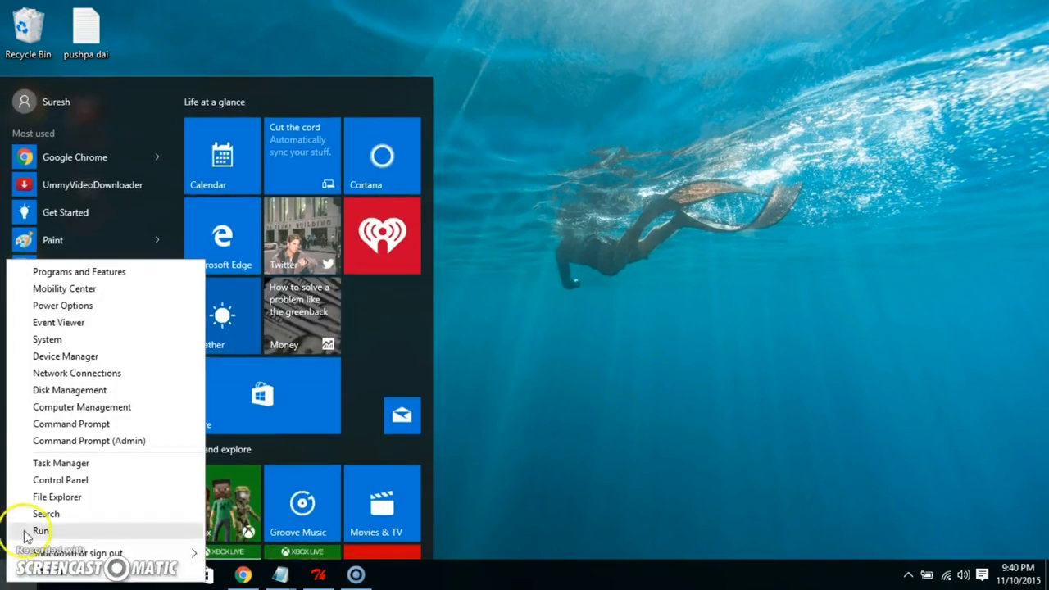
click(39, 531)
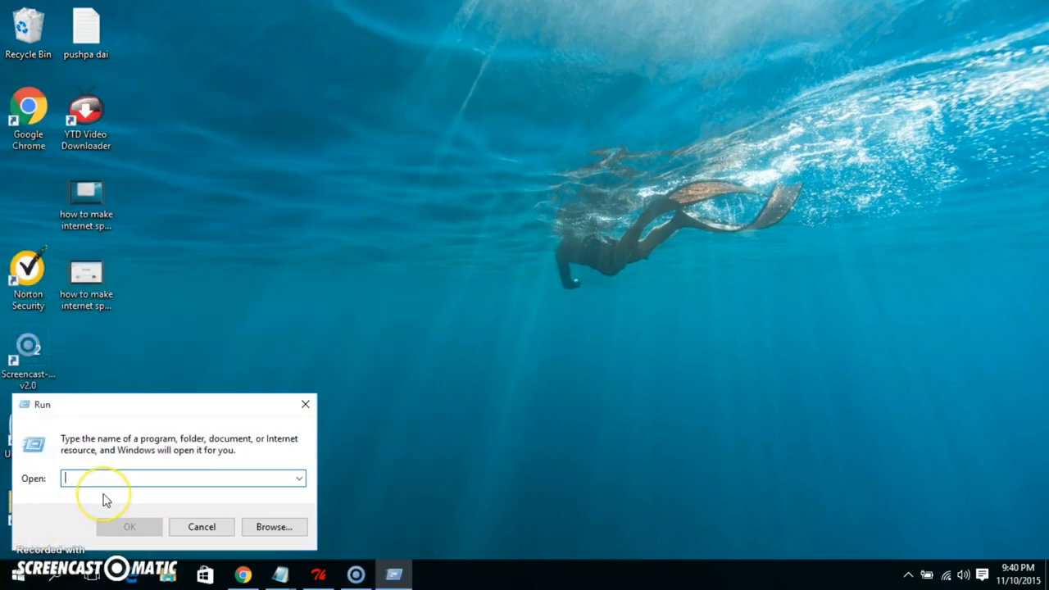
text(gp)
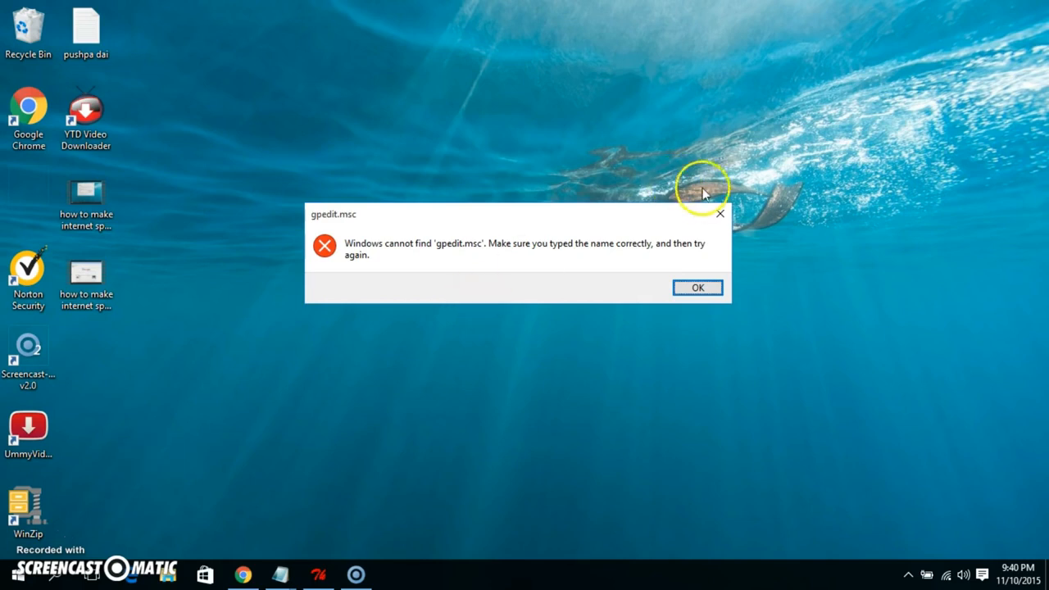
click(699, 287)
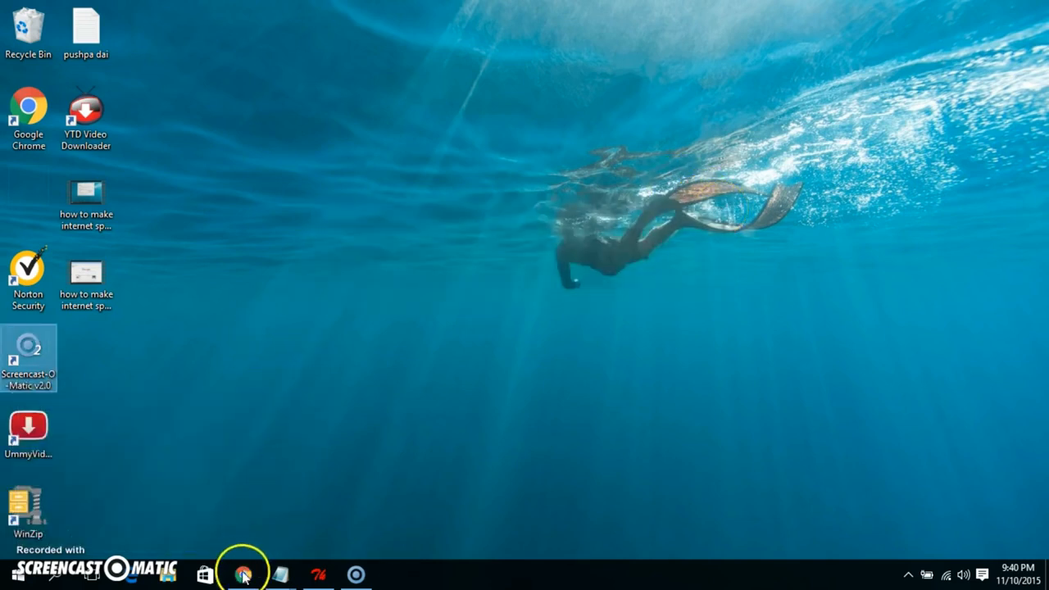
Download the Add GPEDIT zip from its DeviantArt page in Chrome
click(243, 574)
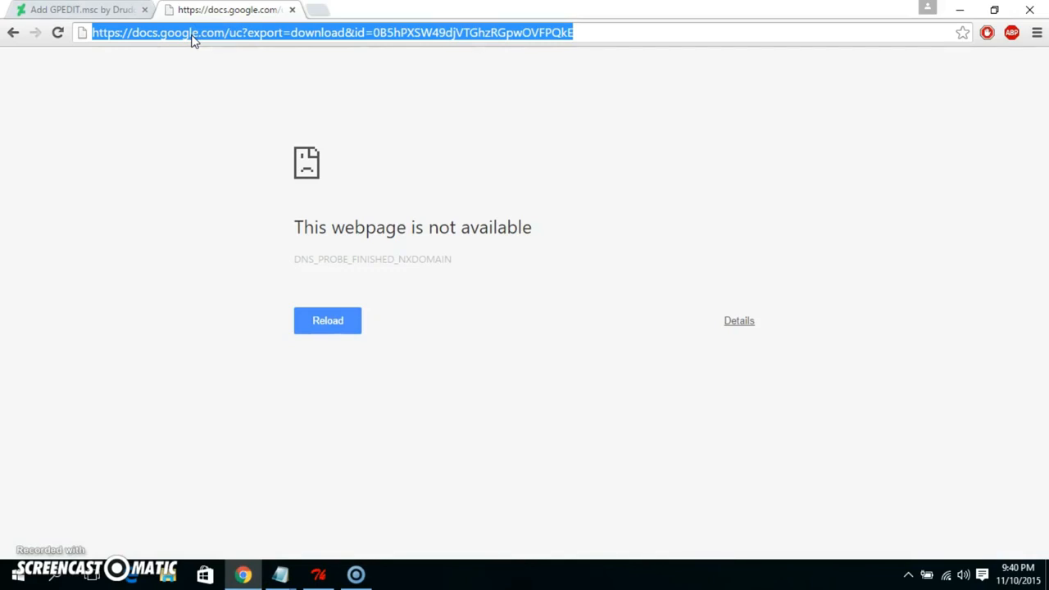
click(78, 9)
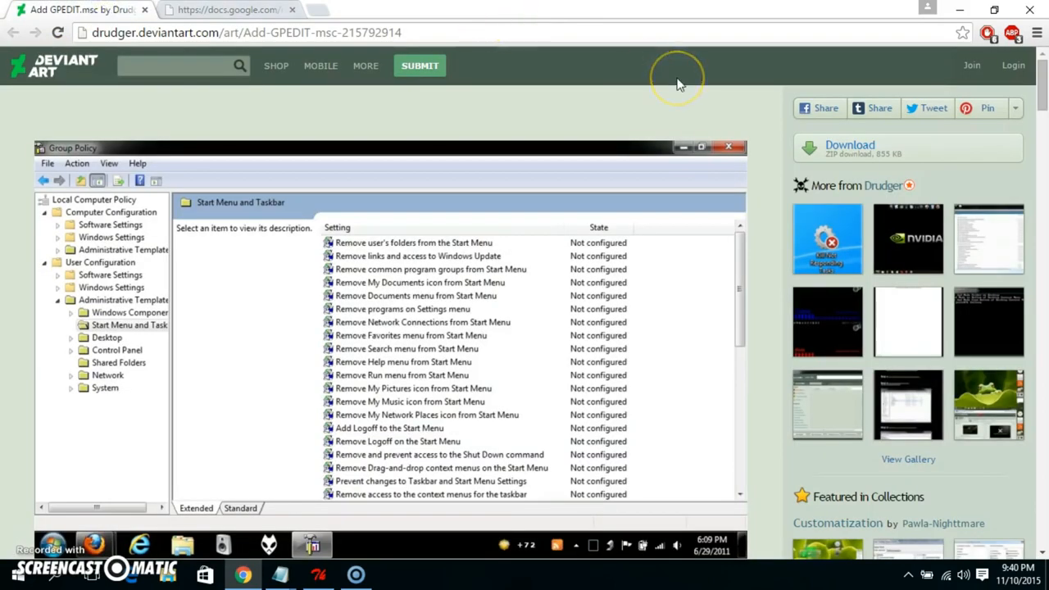
click(850, 147)
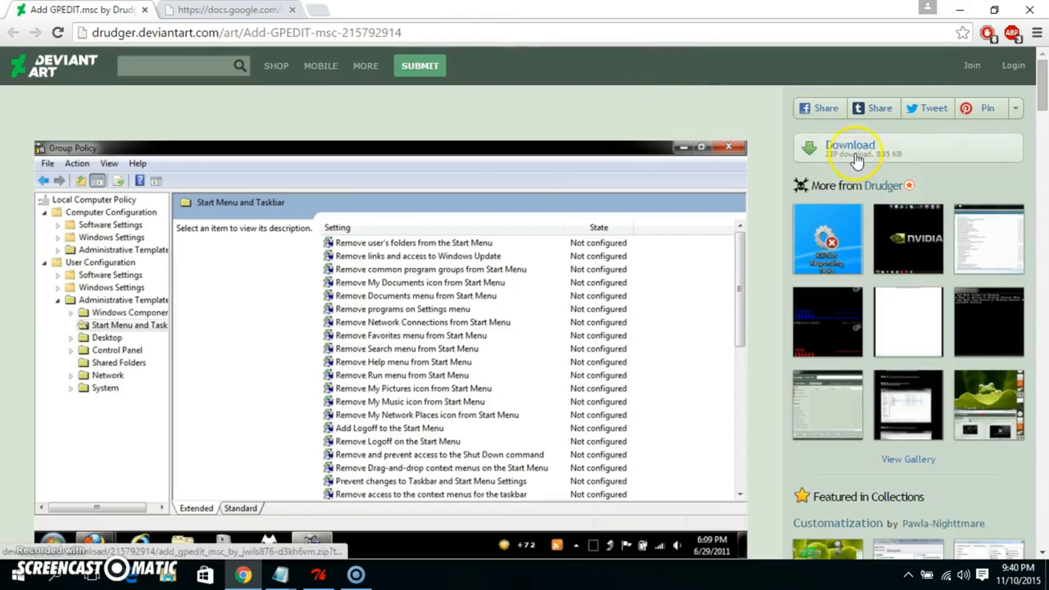
click(849, 146)
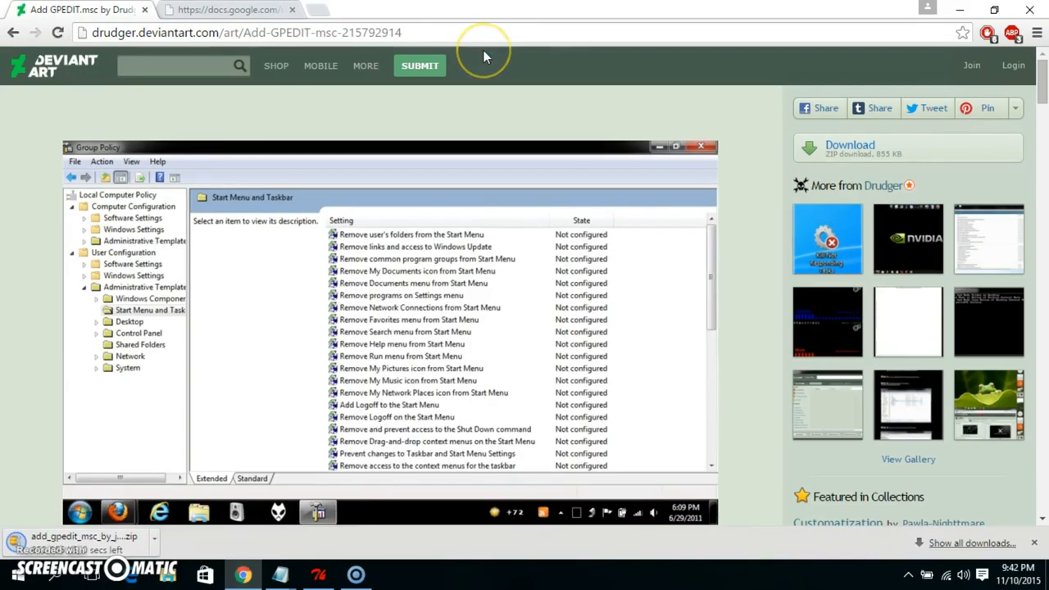
mouse_move(483, 55)
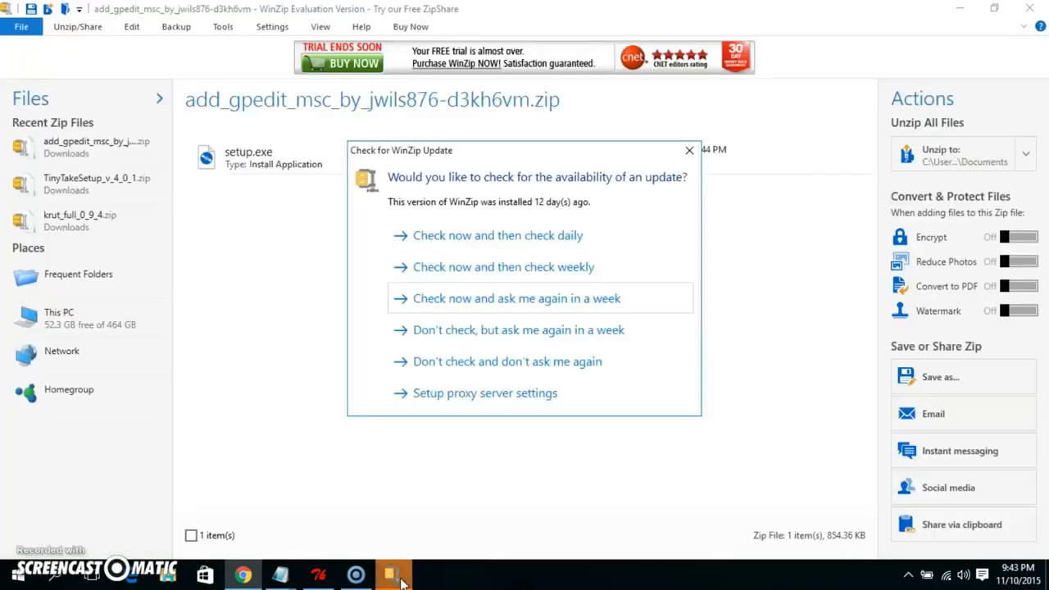
mouse_move(639, 113)
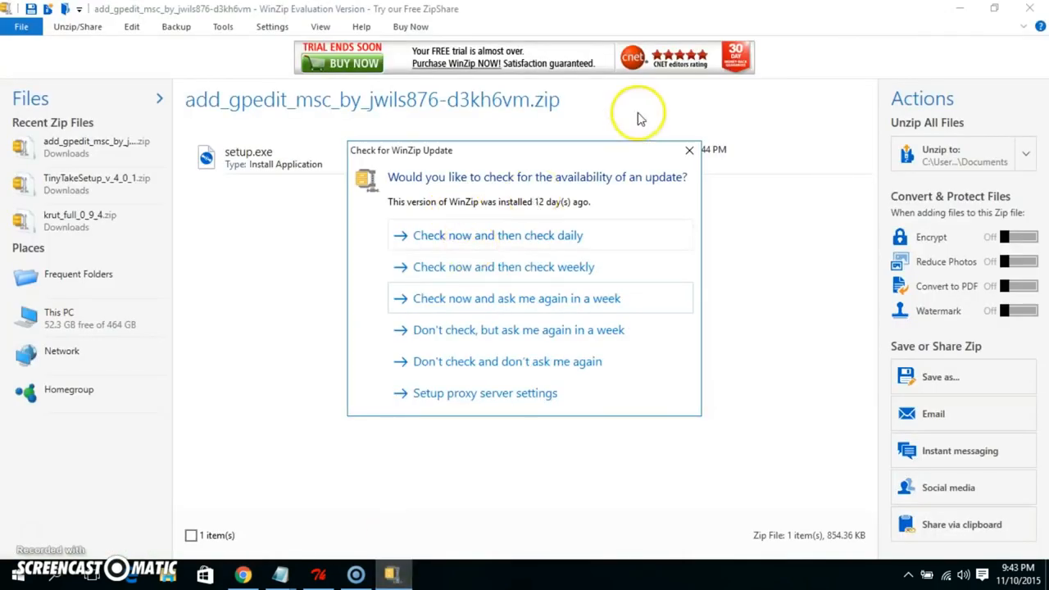
Run setup.exe from the downloaded zip in WinZip, accepting the caution and extraction prompts
click(689, 151)
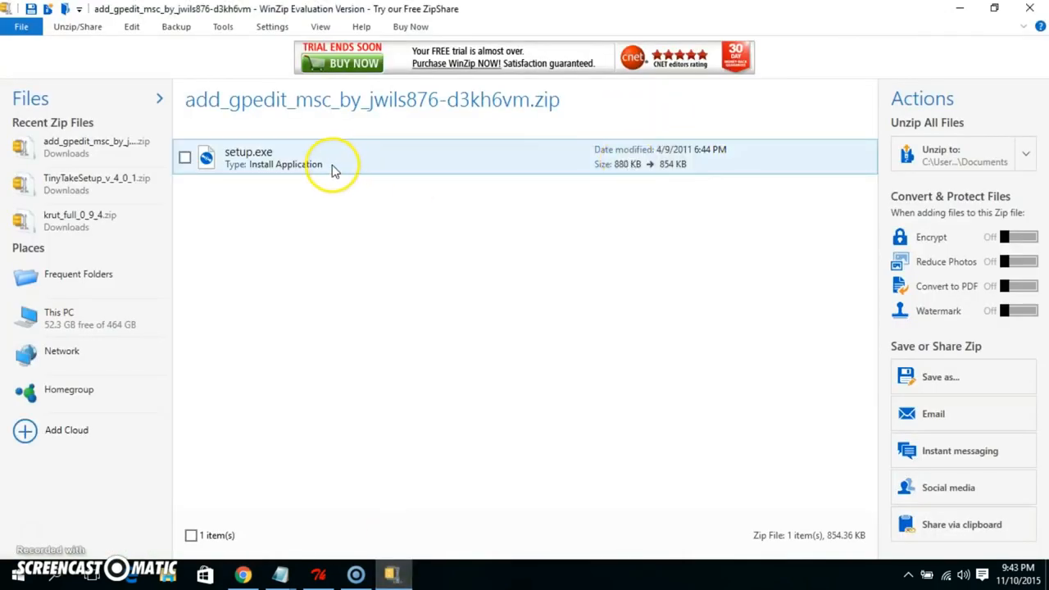
double_click(249, 158)
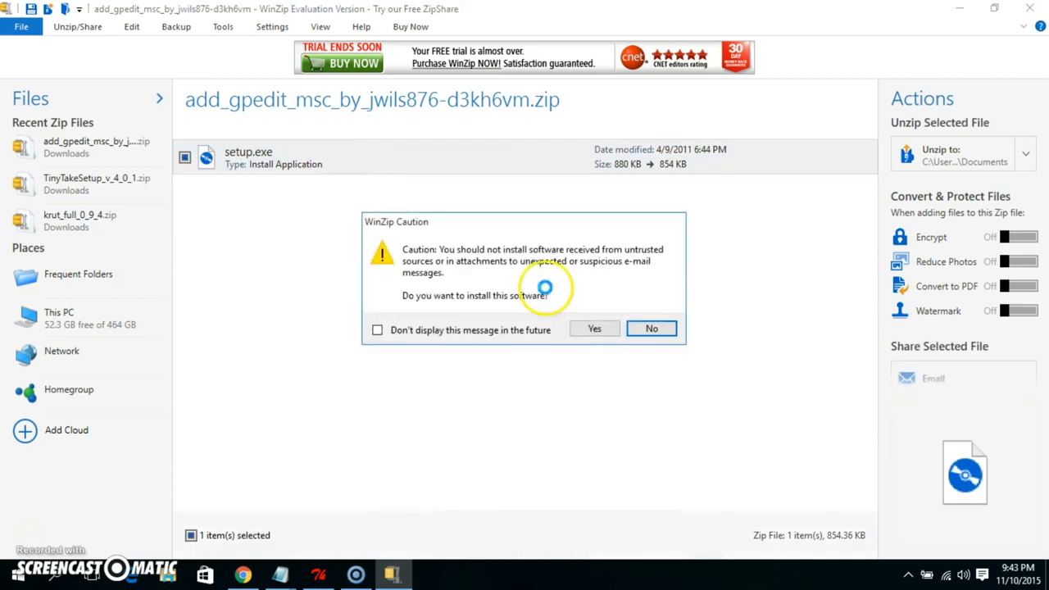
click(593, 328)
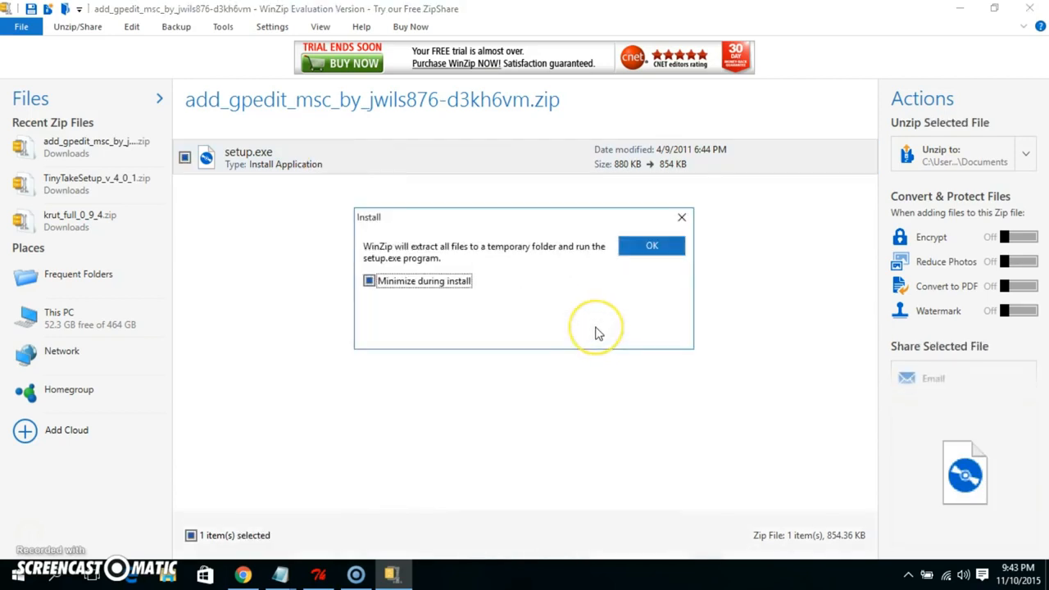
mouse_move(440, 287)
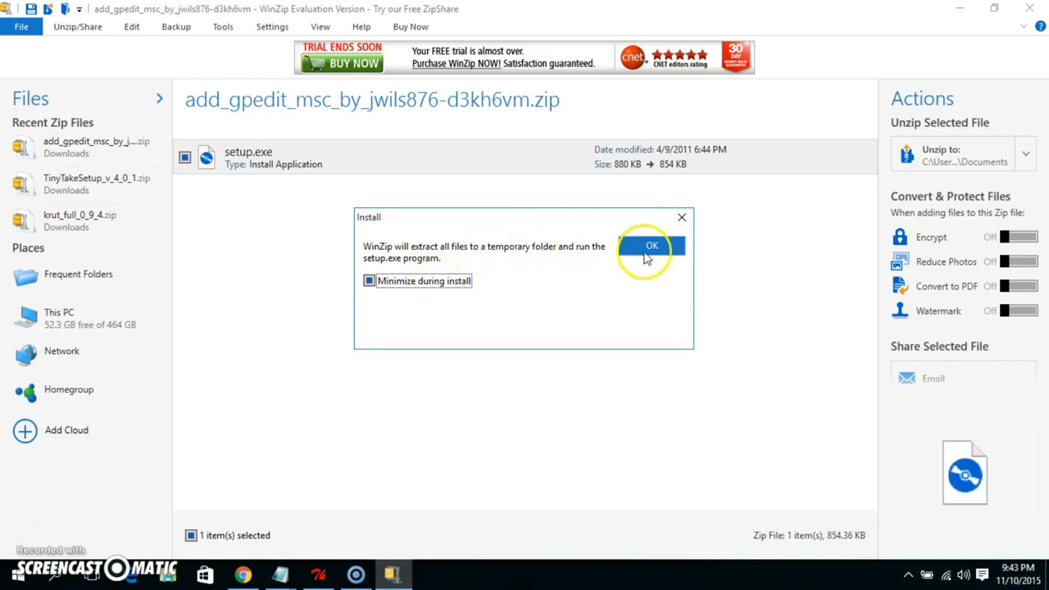
click(652, 246)
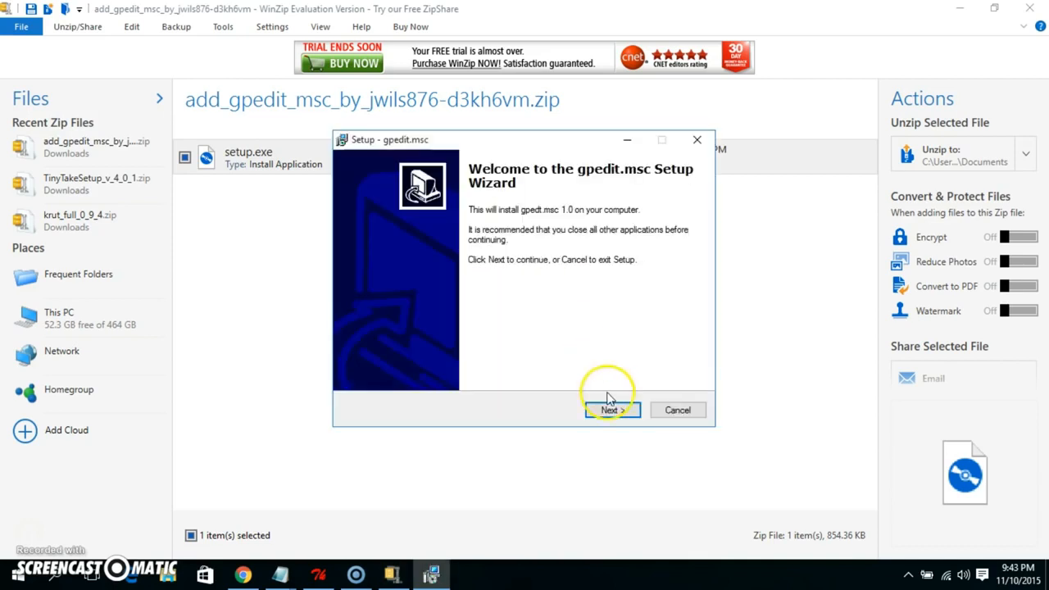
Step through the gpedit.msc setup wizard and finish the installation
click(610, 410)
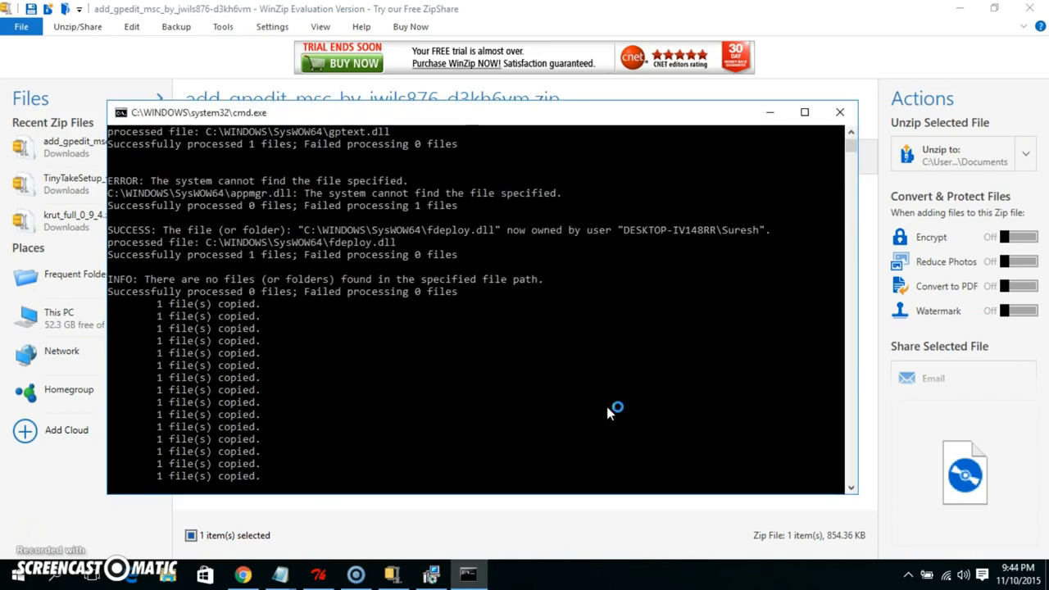
mouse_move(608, 413)
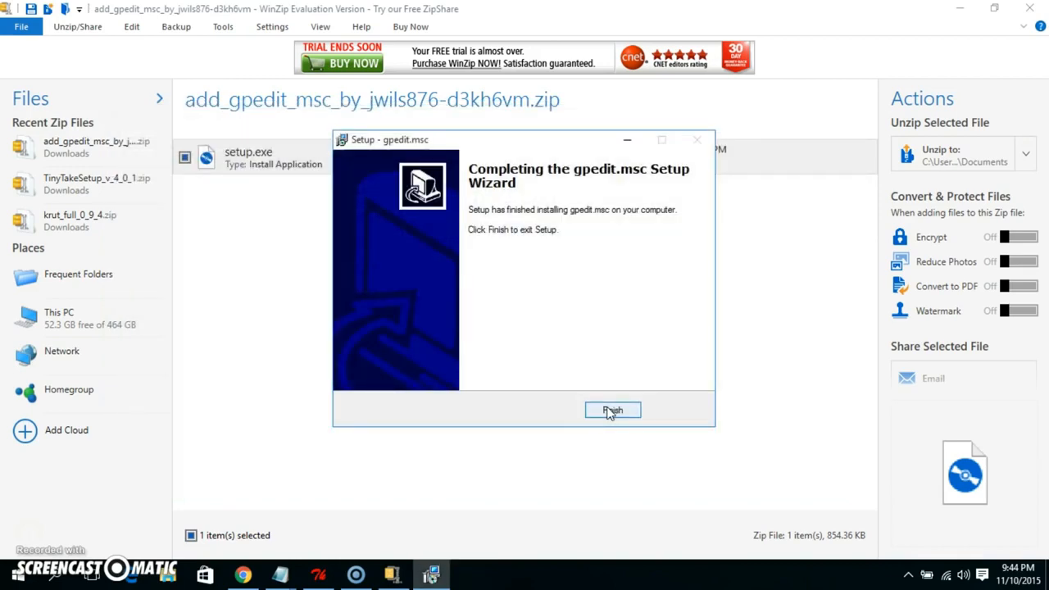
click(613, 410)
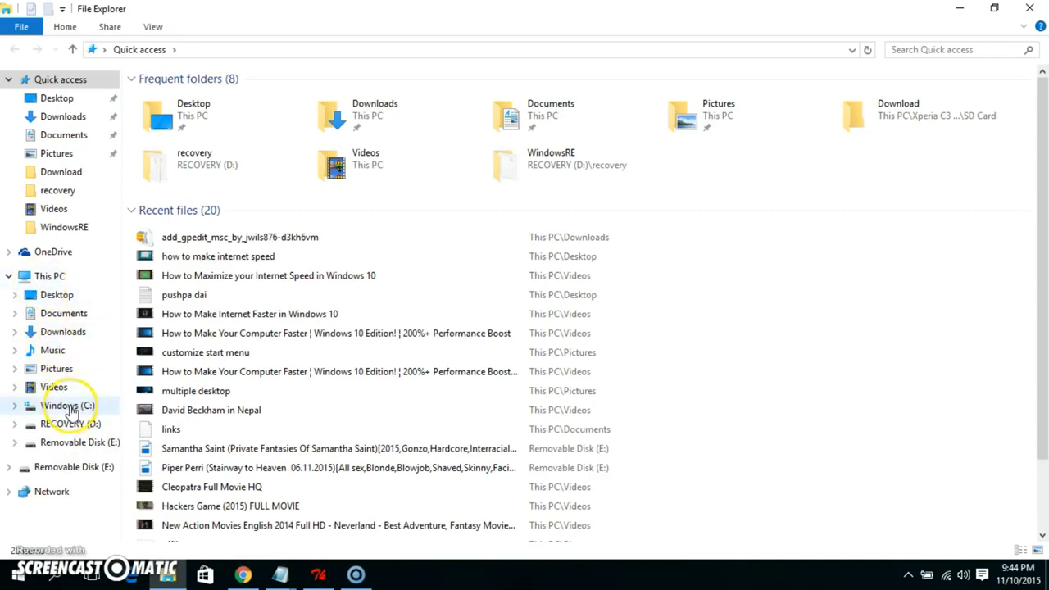
Browse to C:\Windows\SysWOW64 and search it for 'gr' to locate the gpedit files
double_click(68, 405)
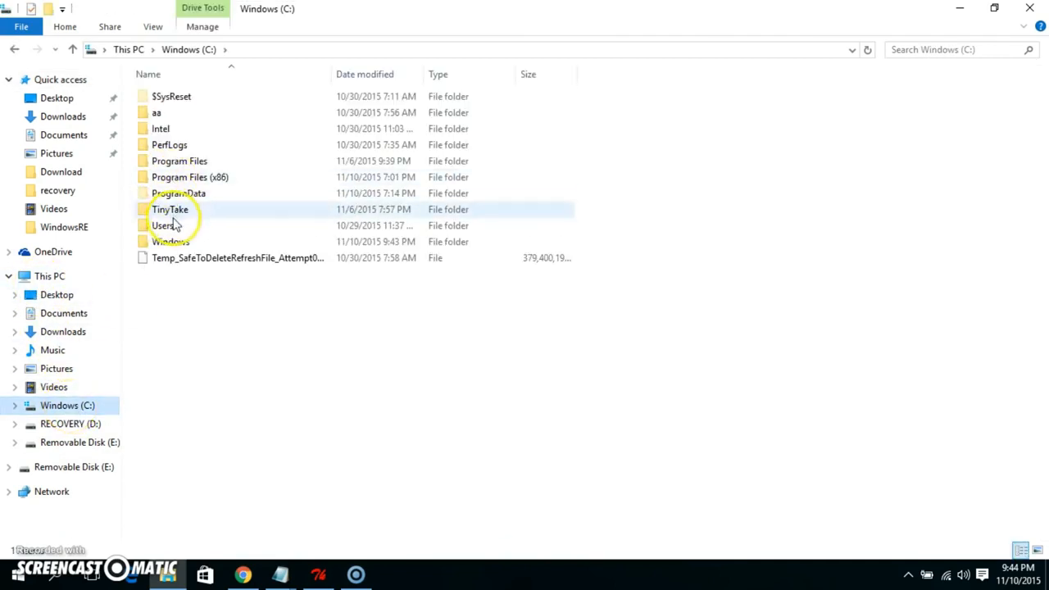
double_click(170, 241)
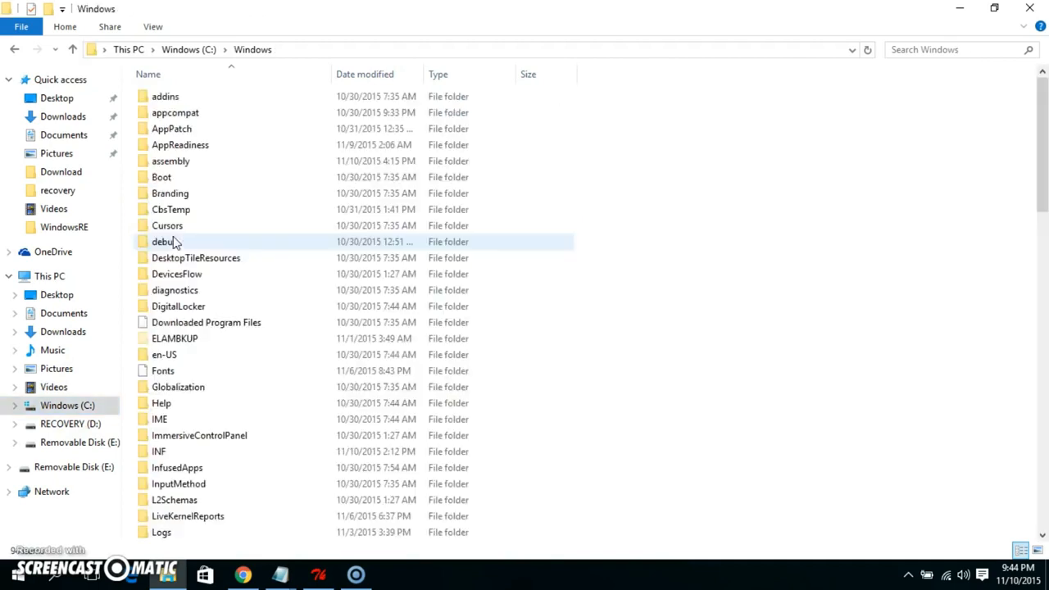
scroll(down, 3)
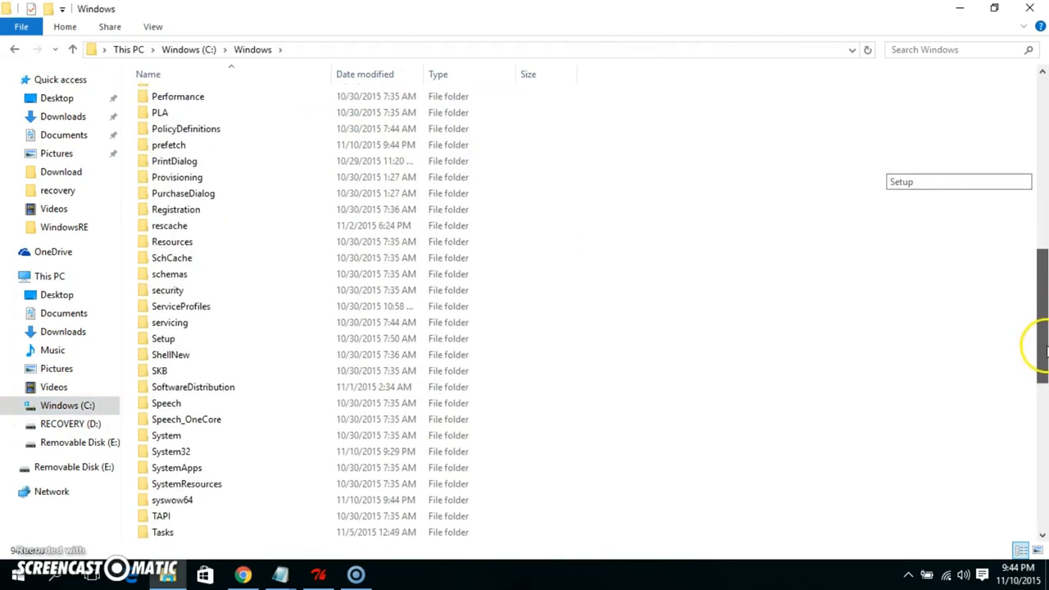
scroll(down, 3)
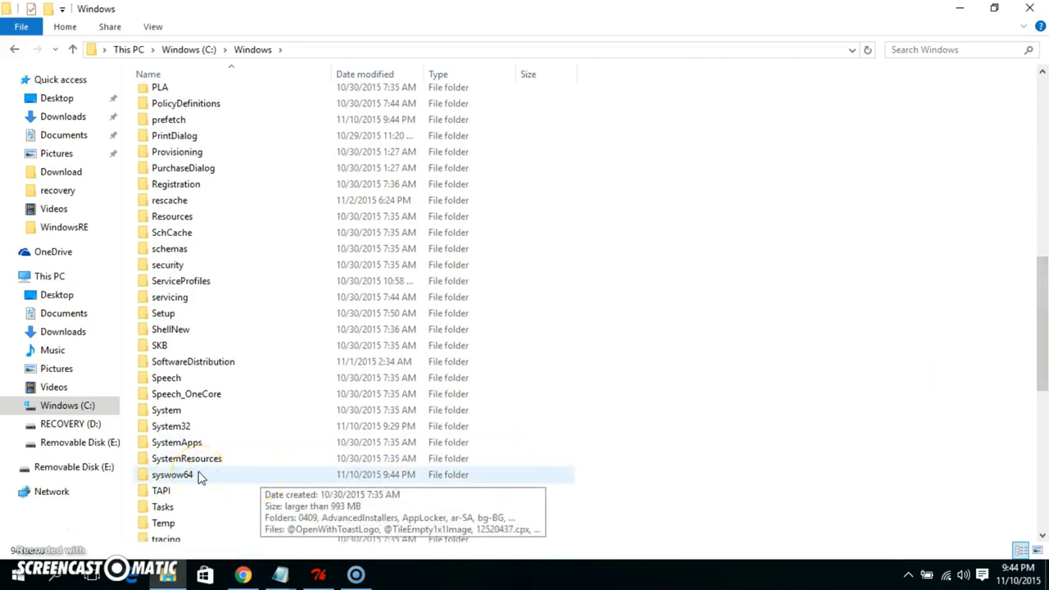
double_click(172, 476)
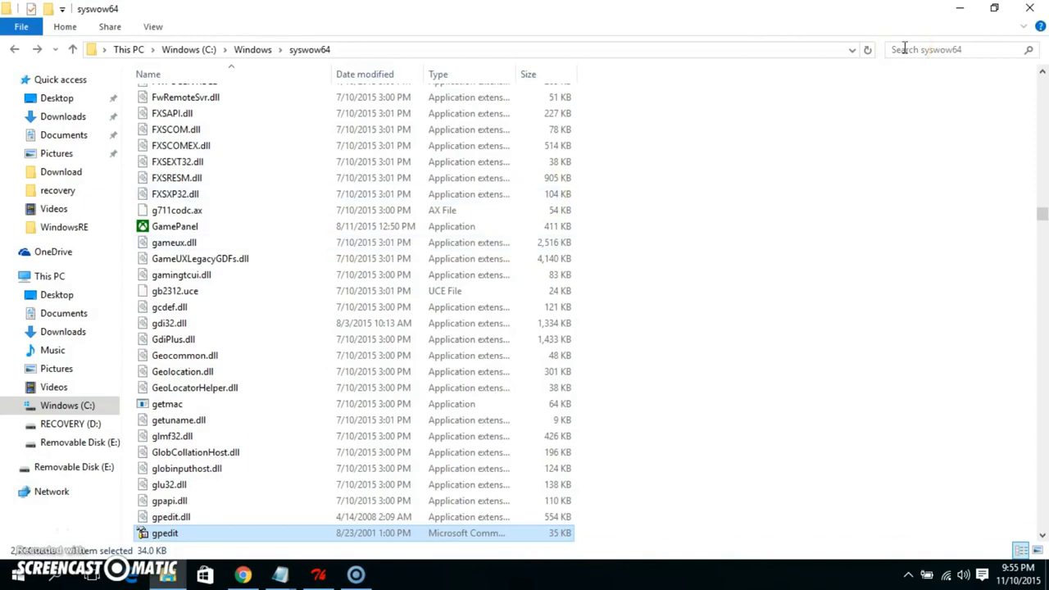
click(943, 49)
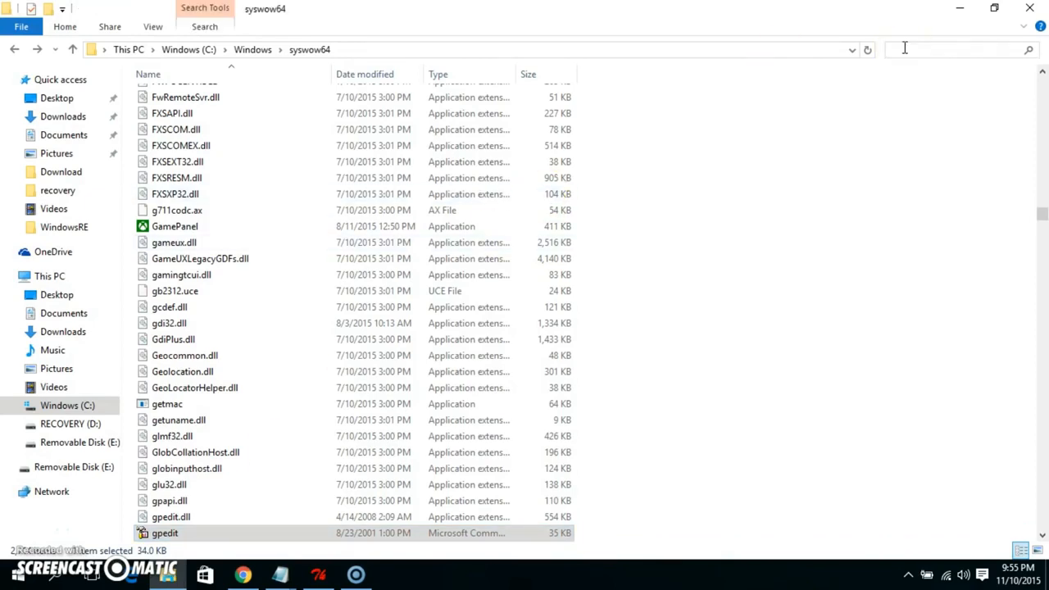
text(gr)
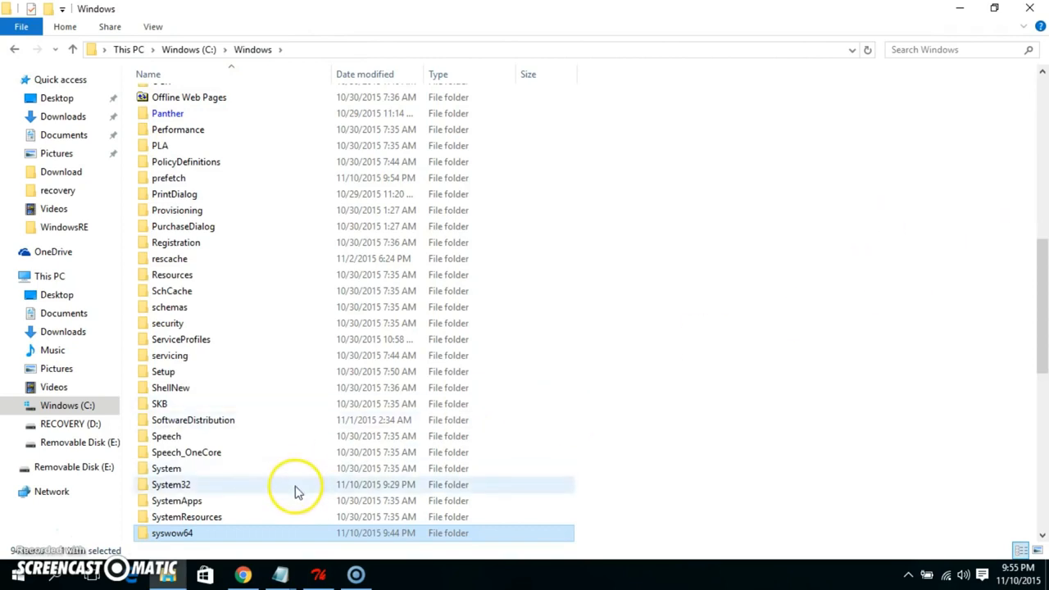
Paste the GroupPolicy folders into System32, approving each administrator prompt, and return to Windows
double_click(170, 485)
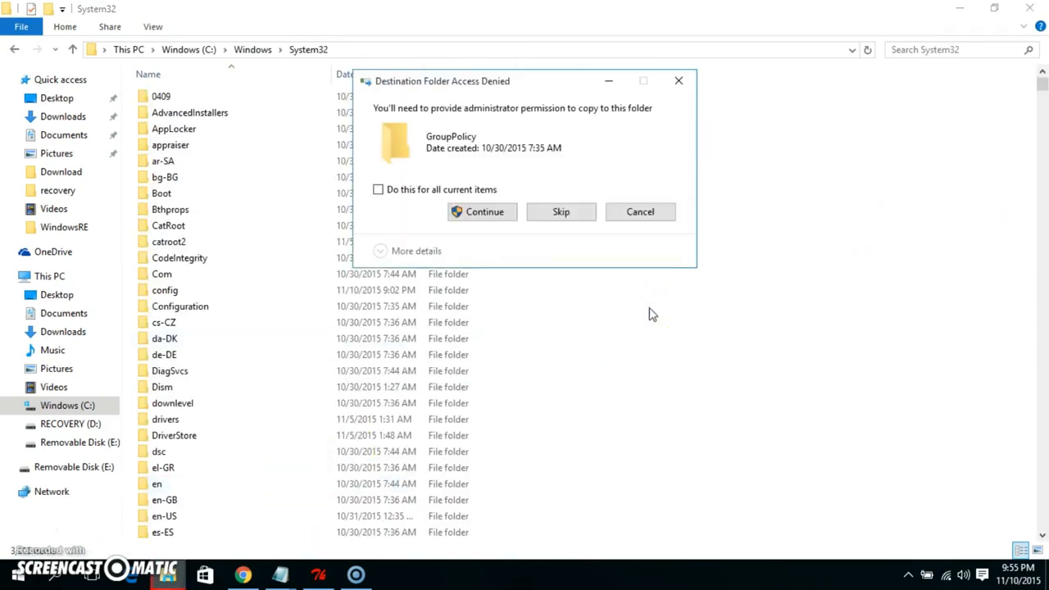
click(486, 211)
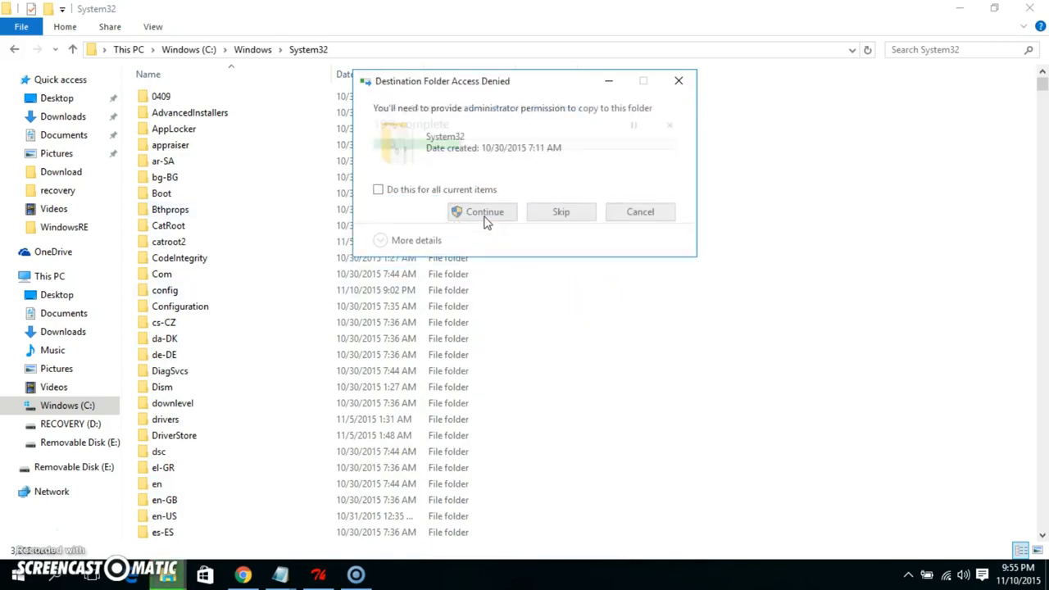
click(485, 212)
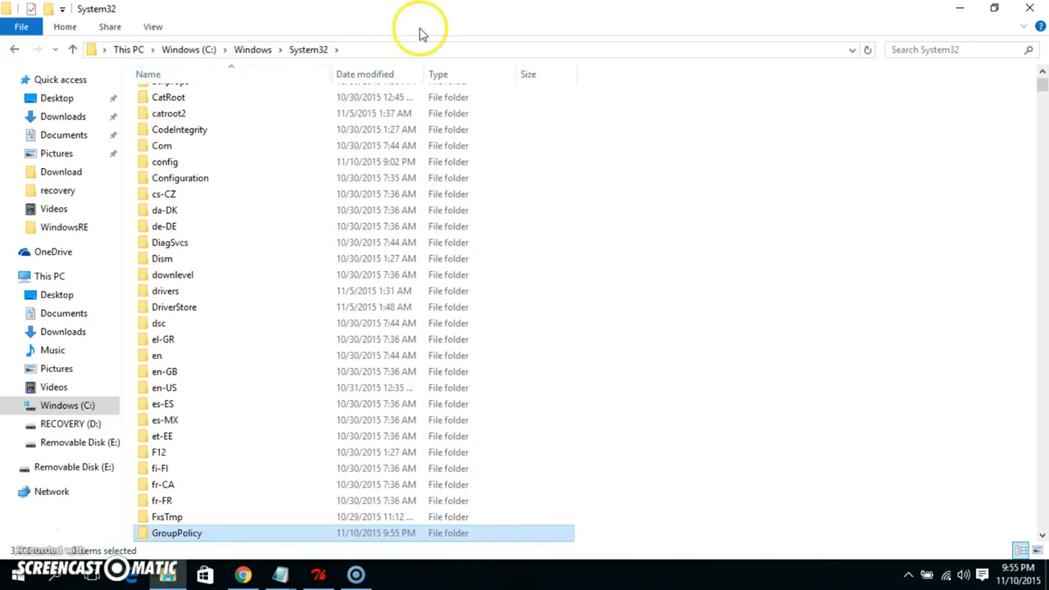
click(253, 50)
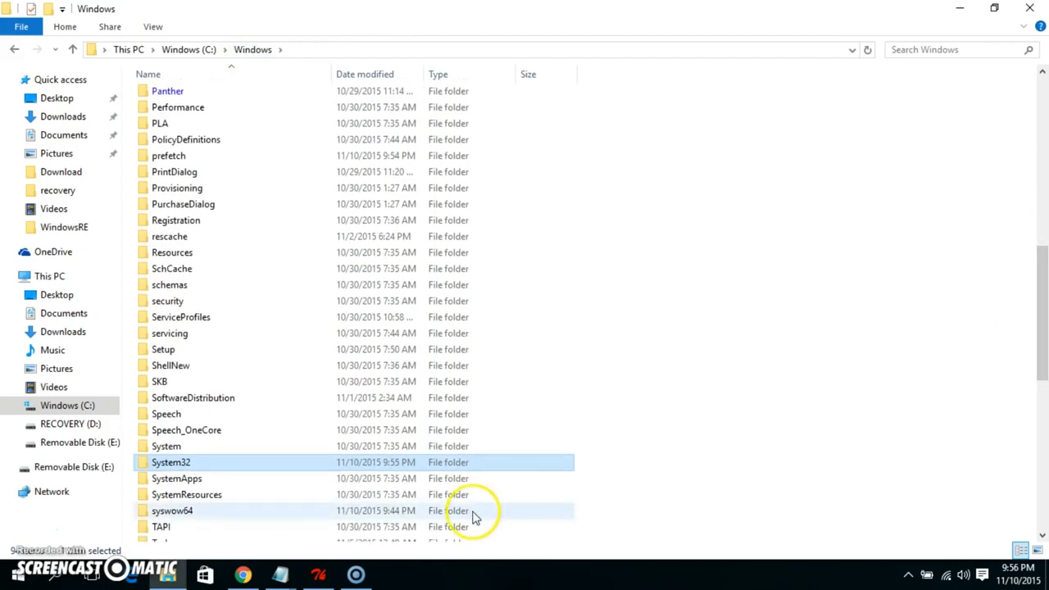
Search syswow64 for 'gpedi' and copy the gpedit console file found
double_click(172, 511)
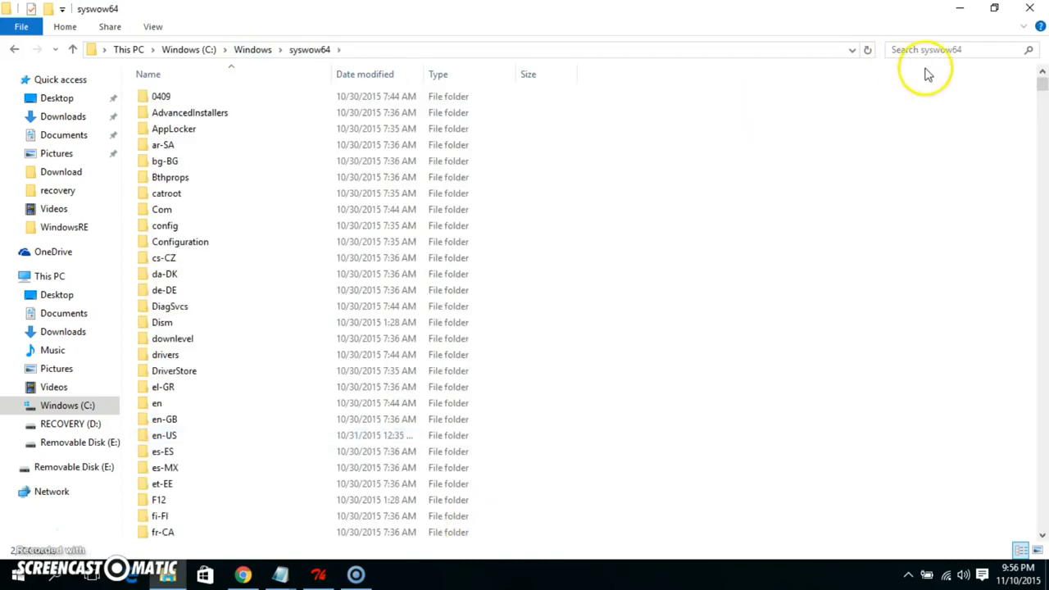
click(943, 49)
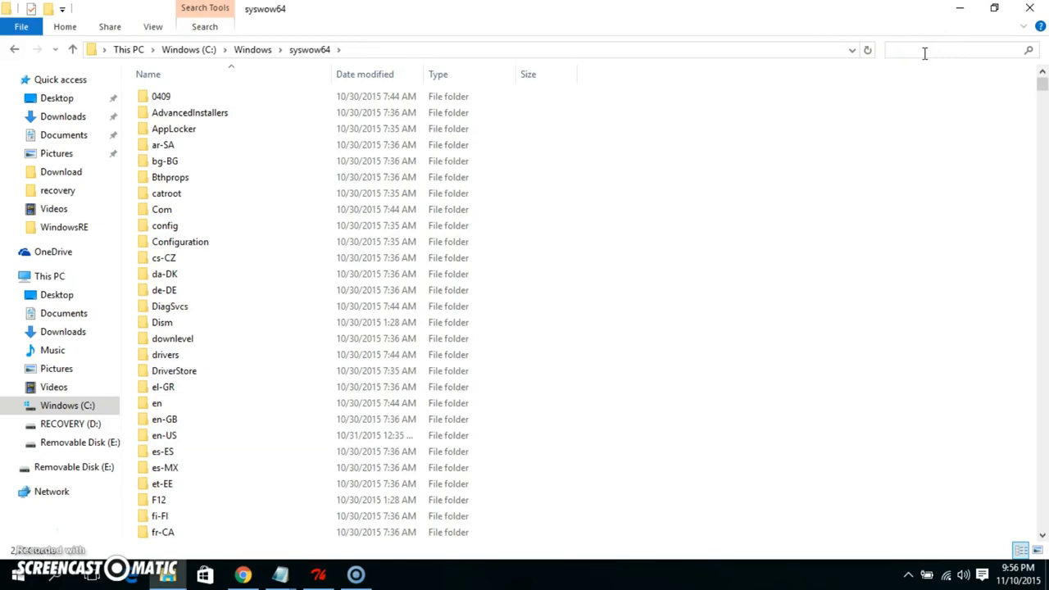
text(gpedi)
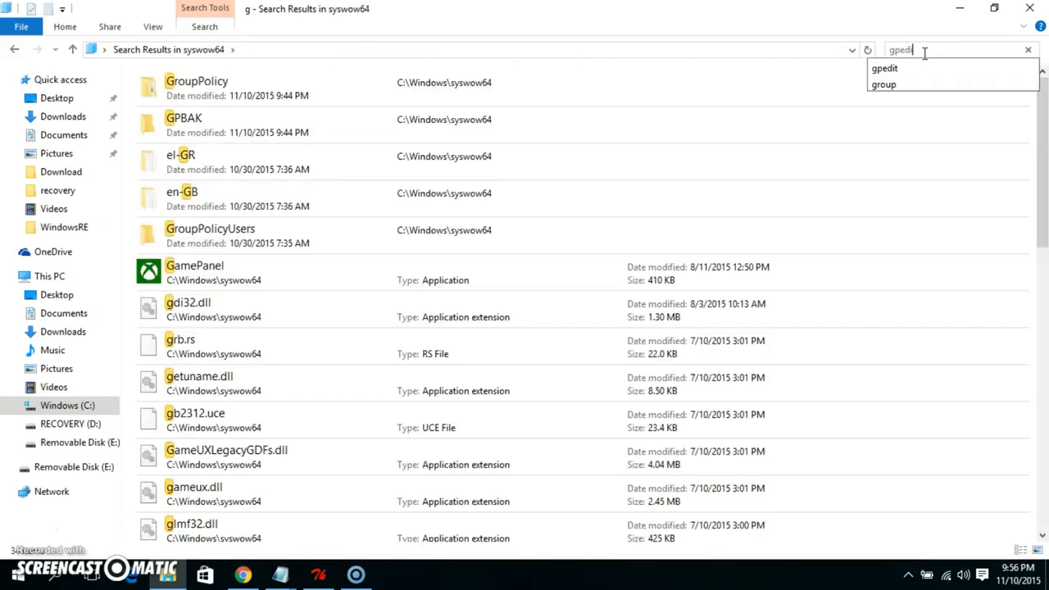
key(enter)
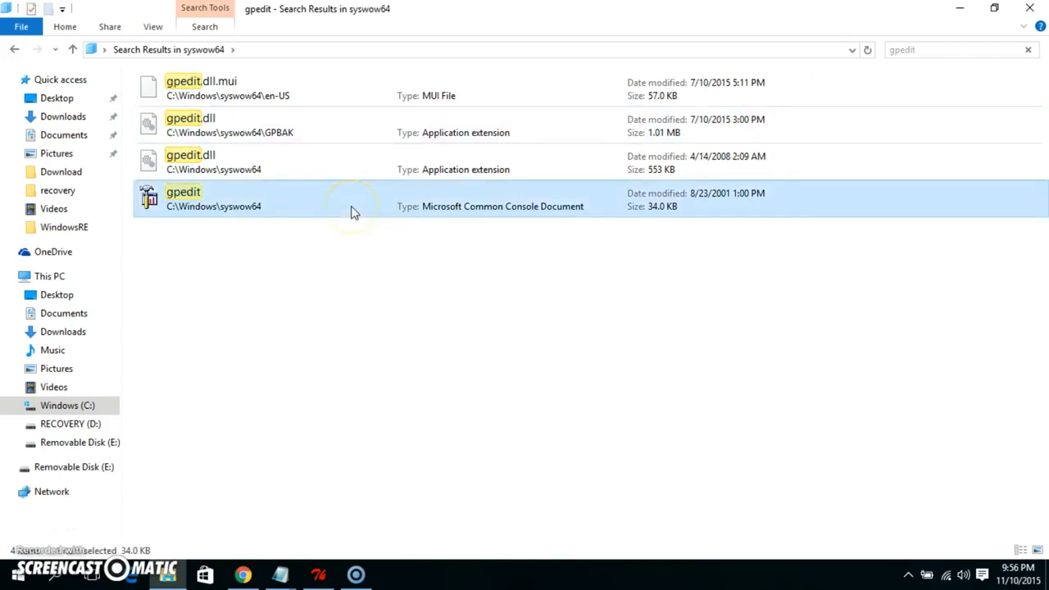
right_click(351, 200)
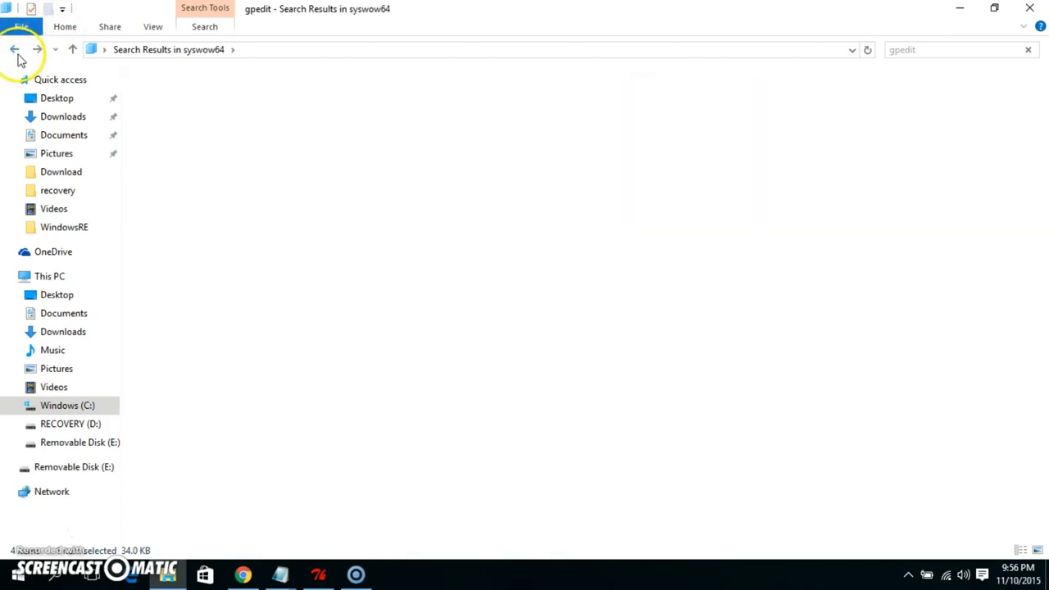
Paste the gpedit file into C:\Windows\System32 with administrator permission granted
click(13, 49)
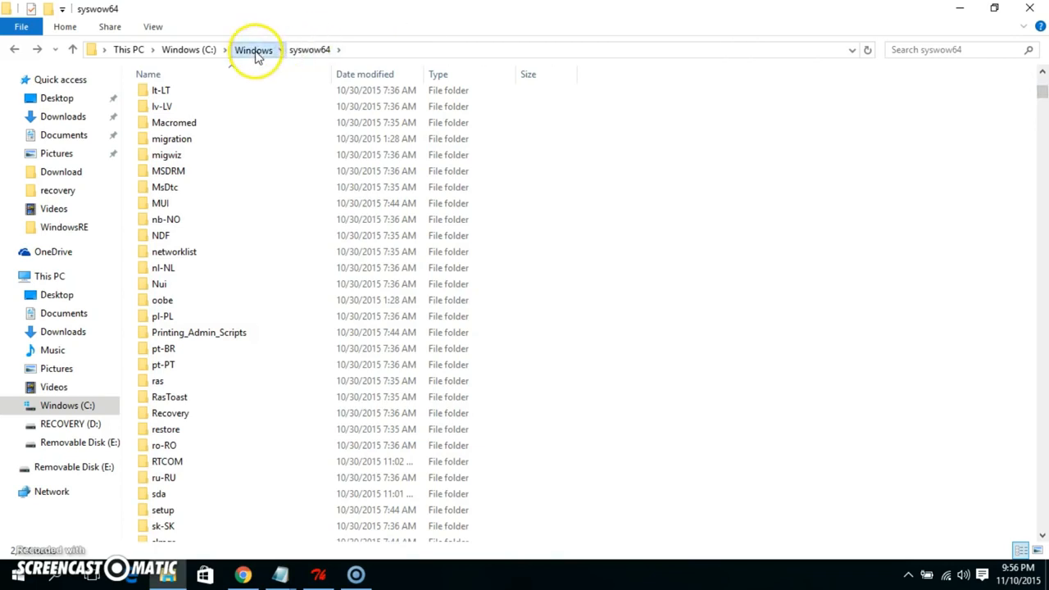
click(252, 49)
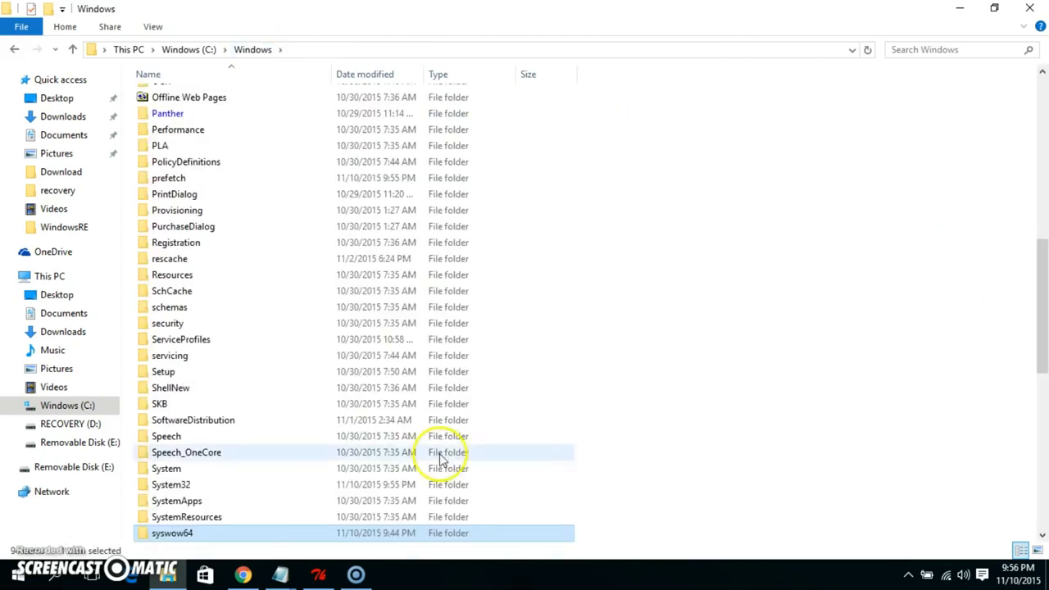
double_click(170, 486)
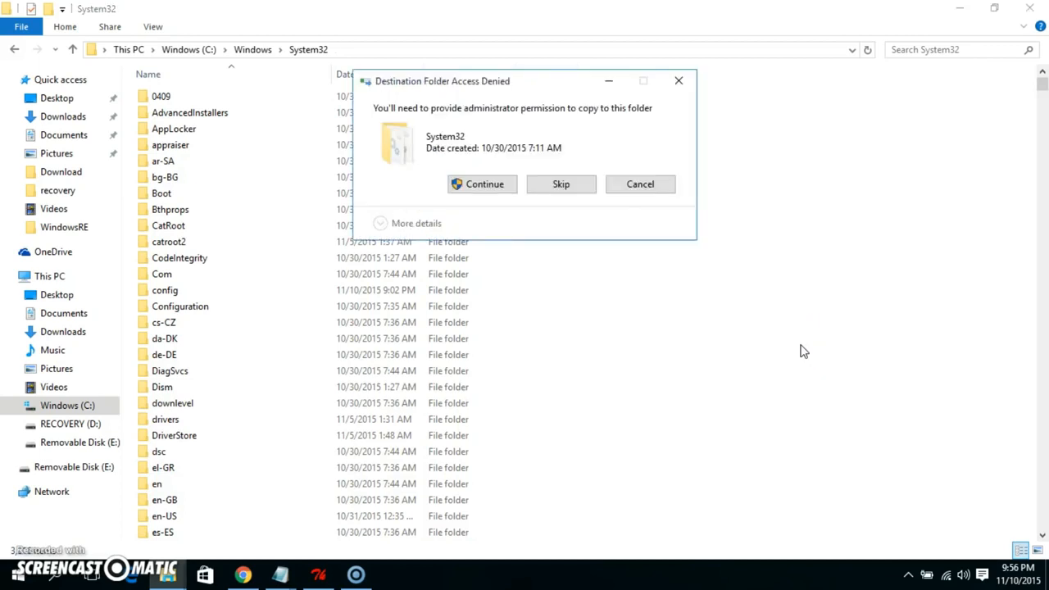
click(482, 183)
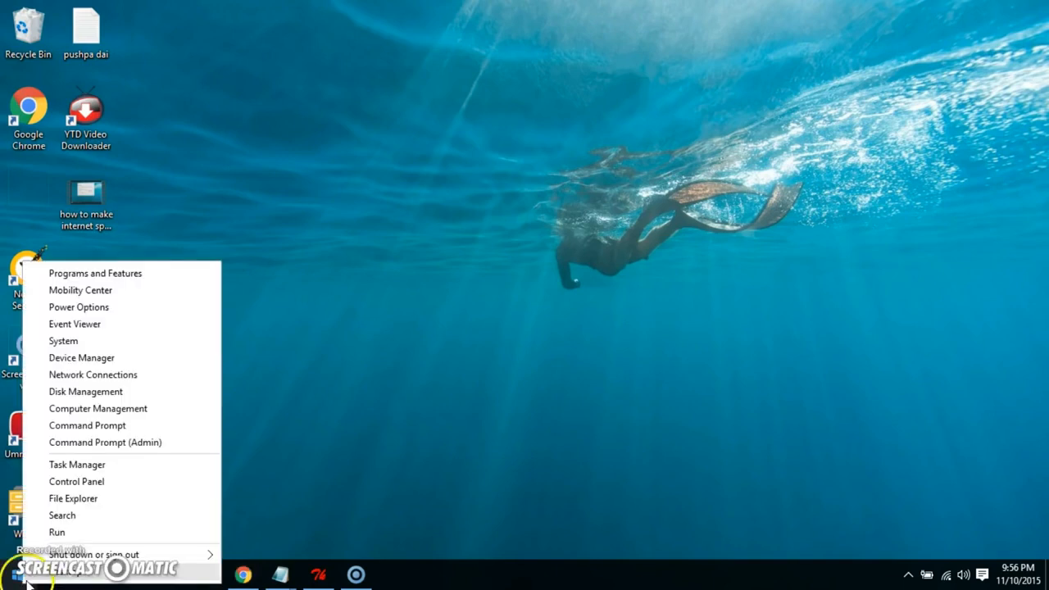
Run gpedit.msc from the Run dialog to open the Local Group Policy Editor
click(56, 532)
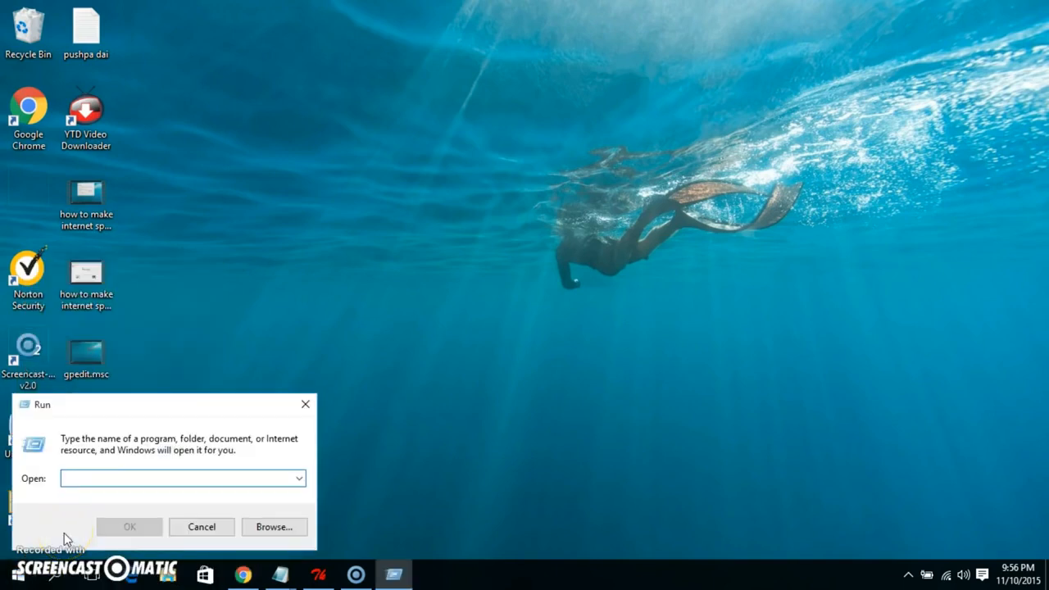
text(gpedit)
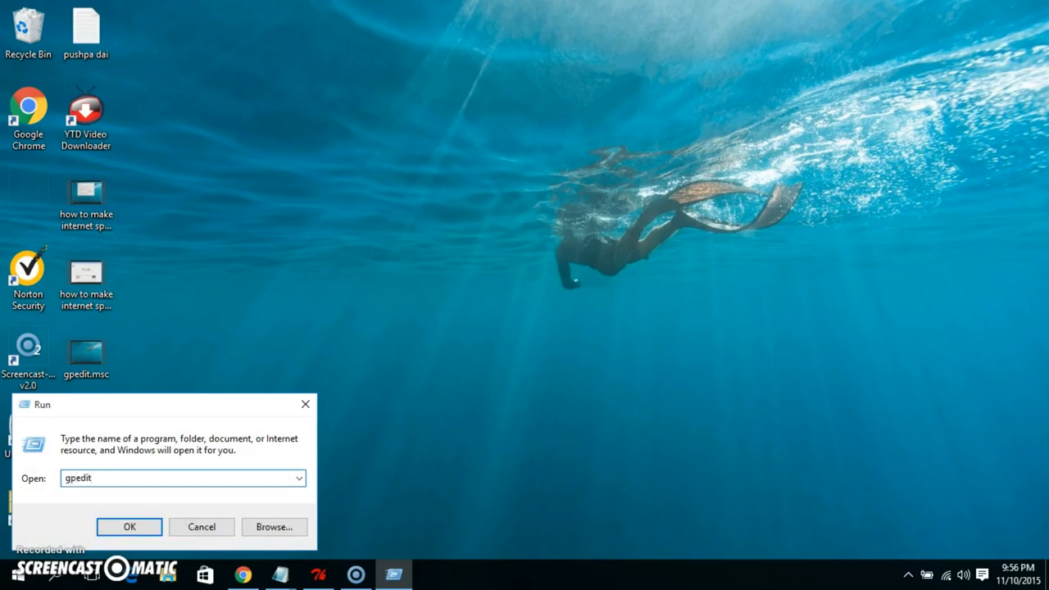
text(.msc)
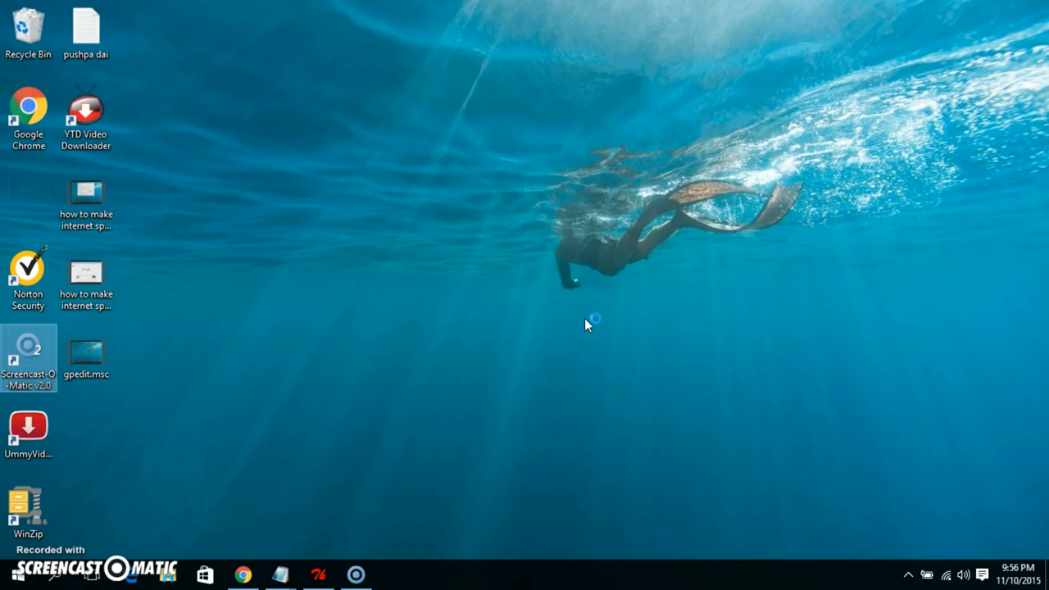
double_click(85, 357)
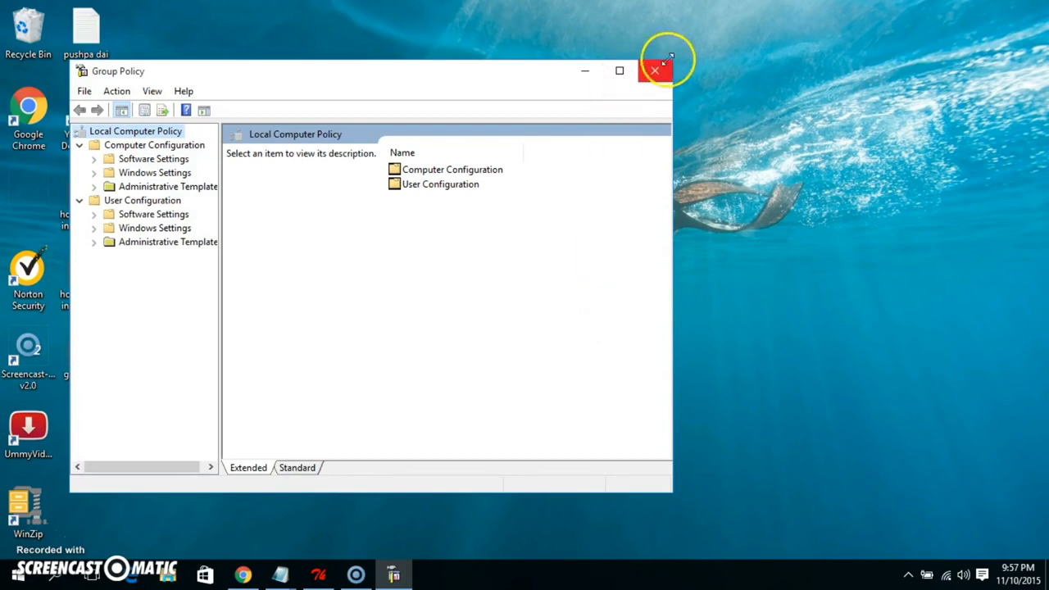
Close the Local Group Policy Editor window
click(656, 70)
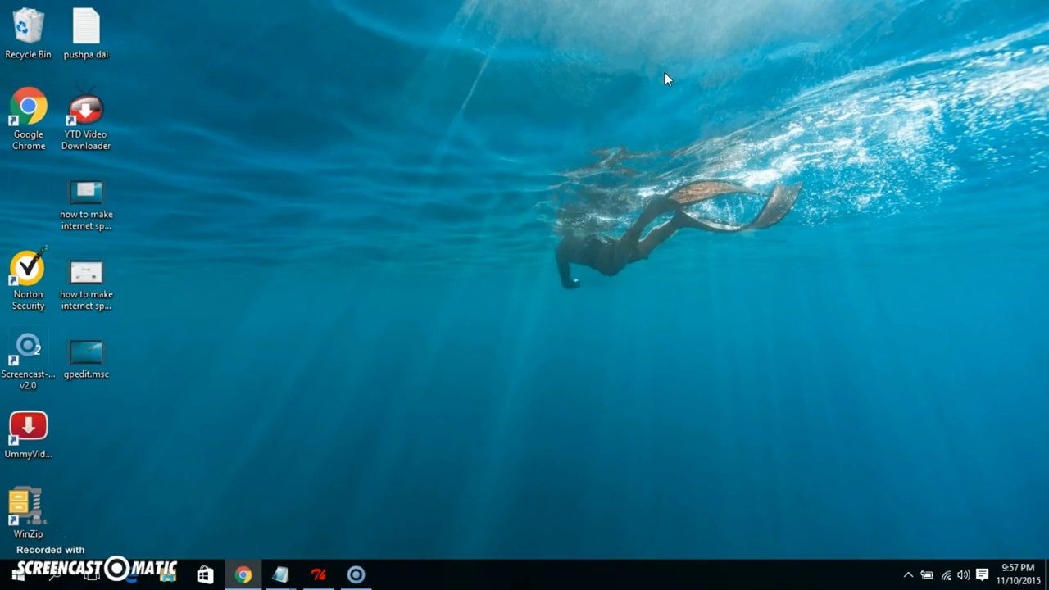
click(377, 228)
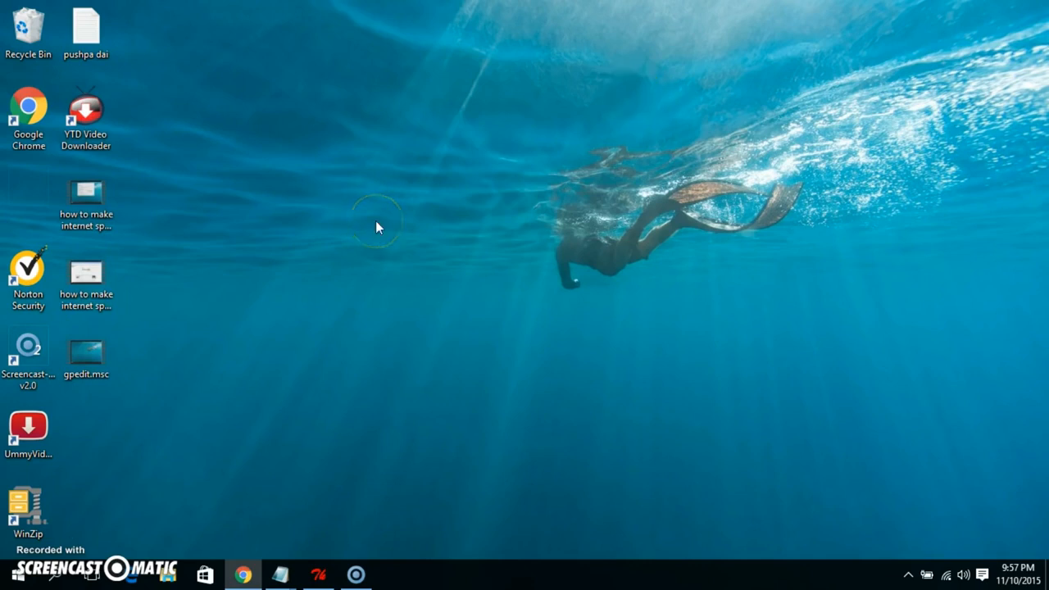